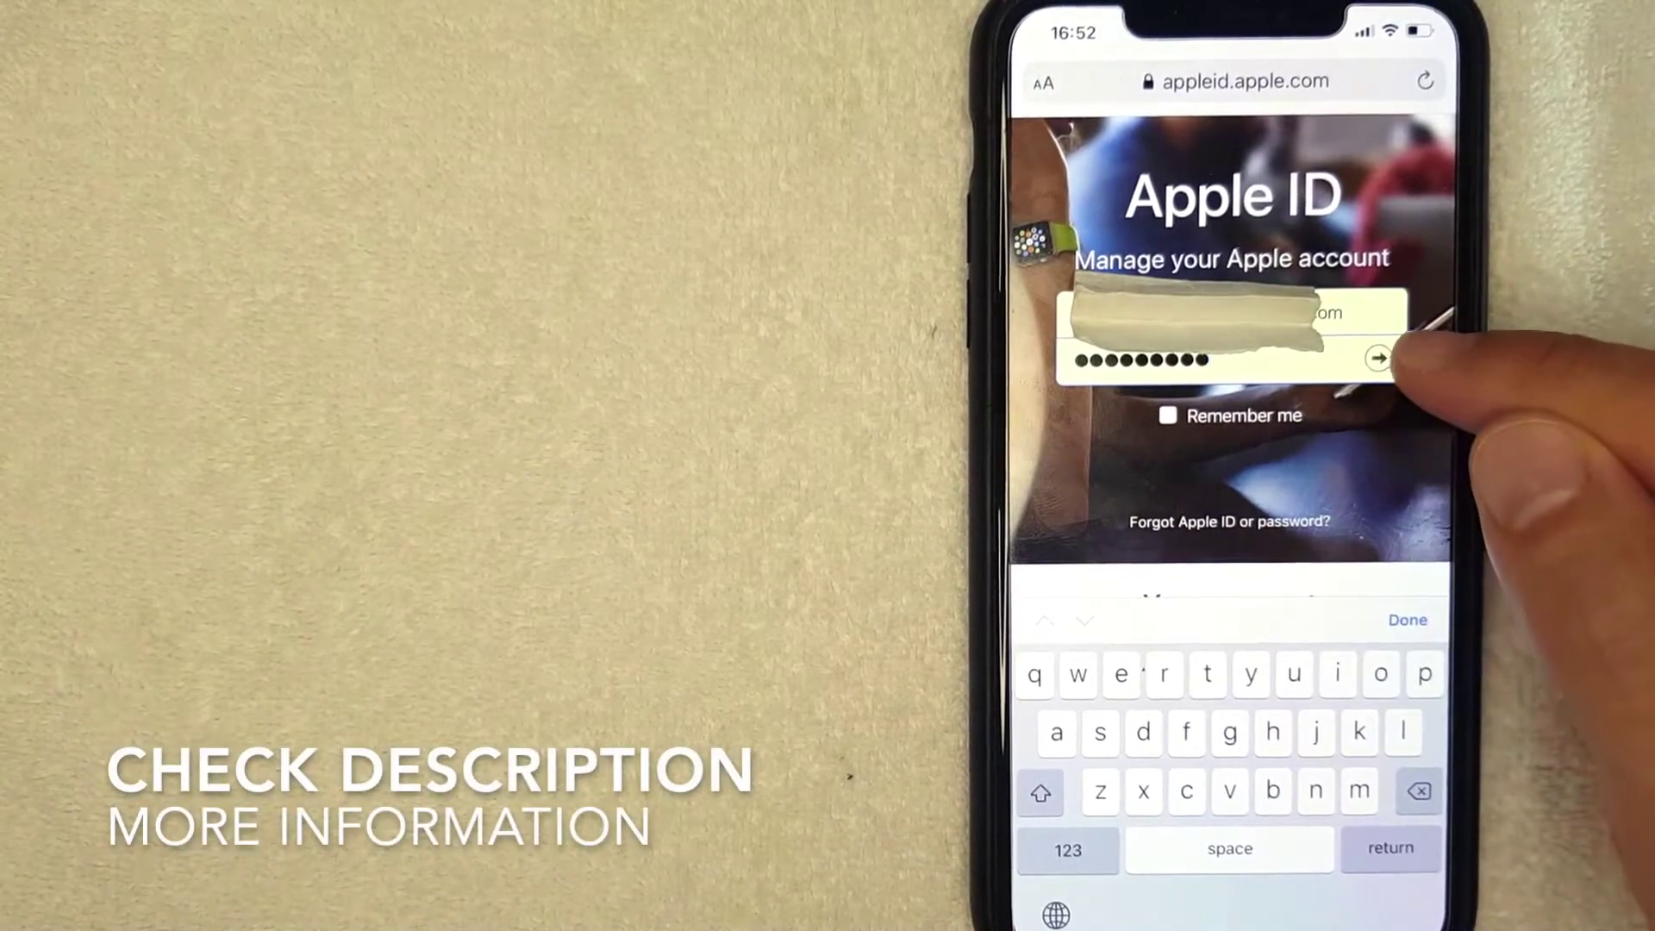
- Submit the sign-in credentials, then choose Change Apple ID… to reach the Email page
{"action": "left_click", "coordinate": [1377, 359]}
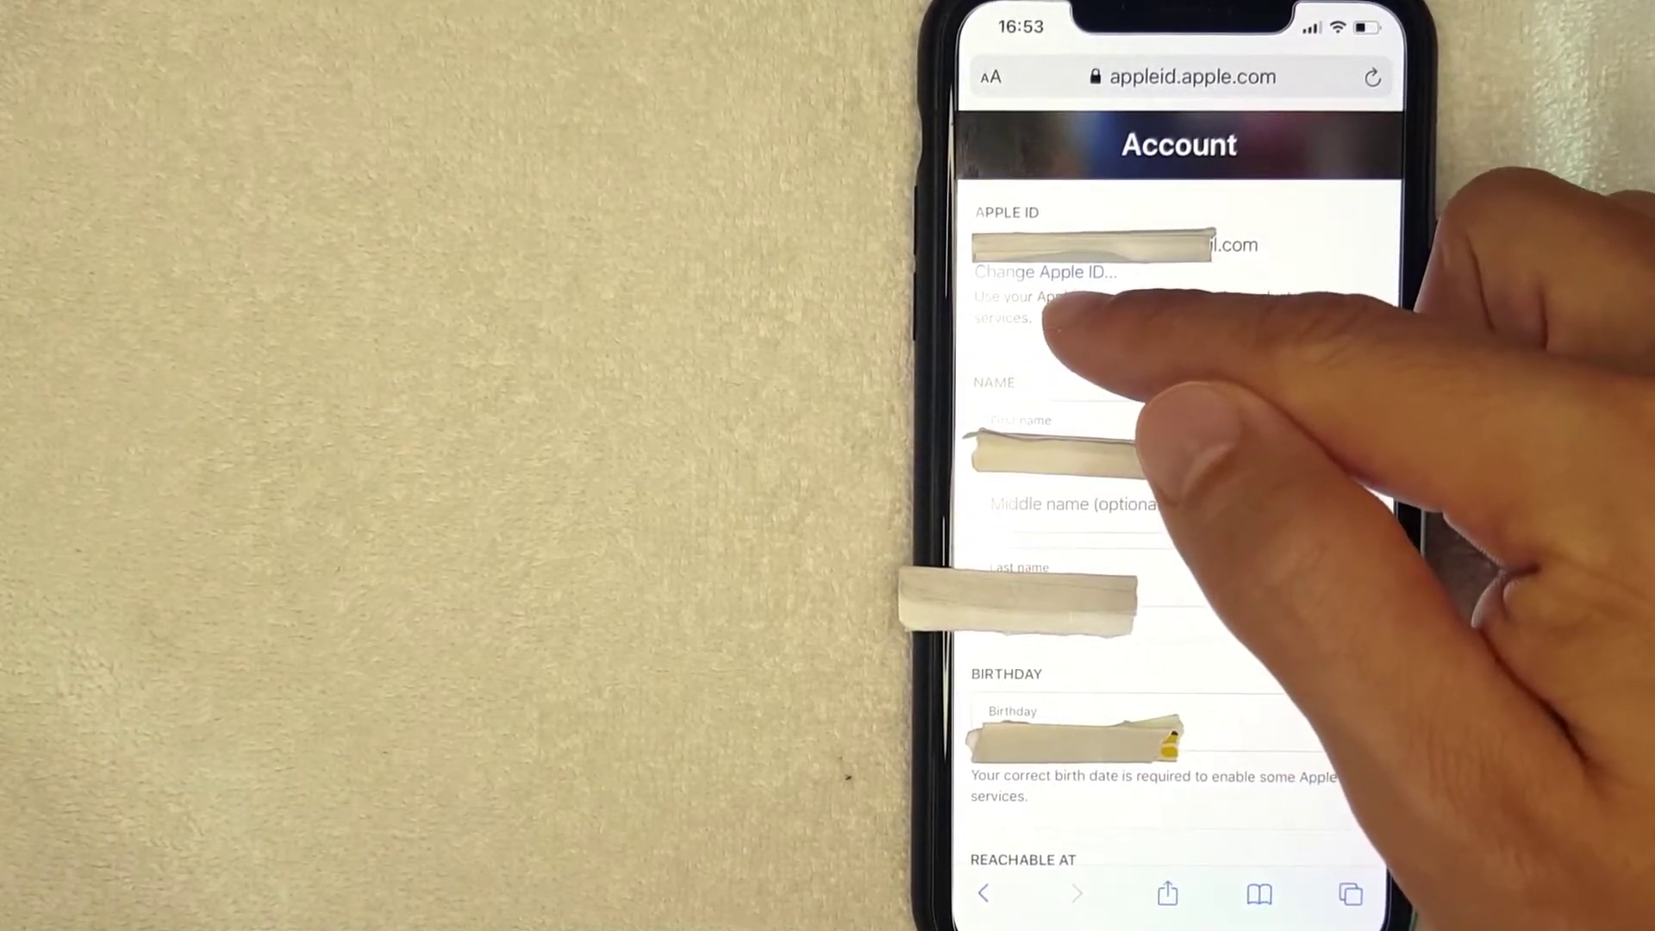
{"action": "left_click", "coordinate": [1045, 272]}
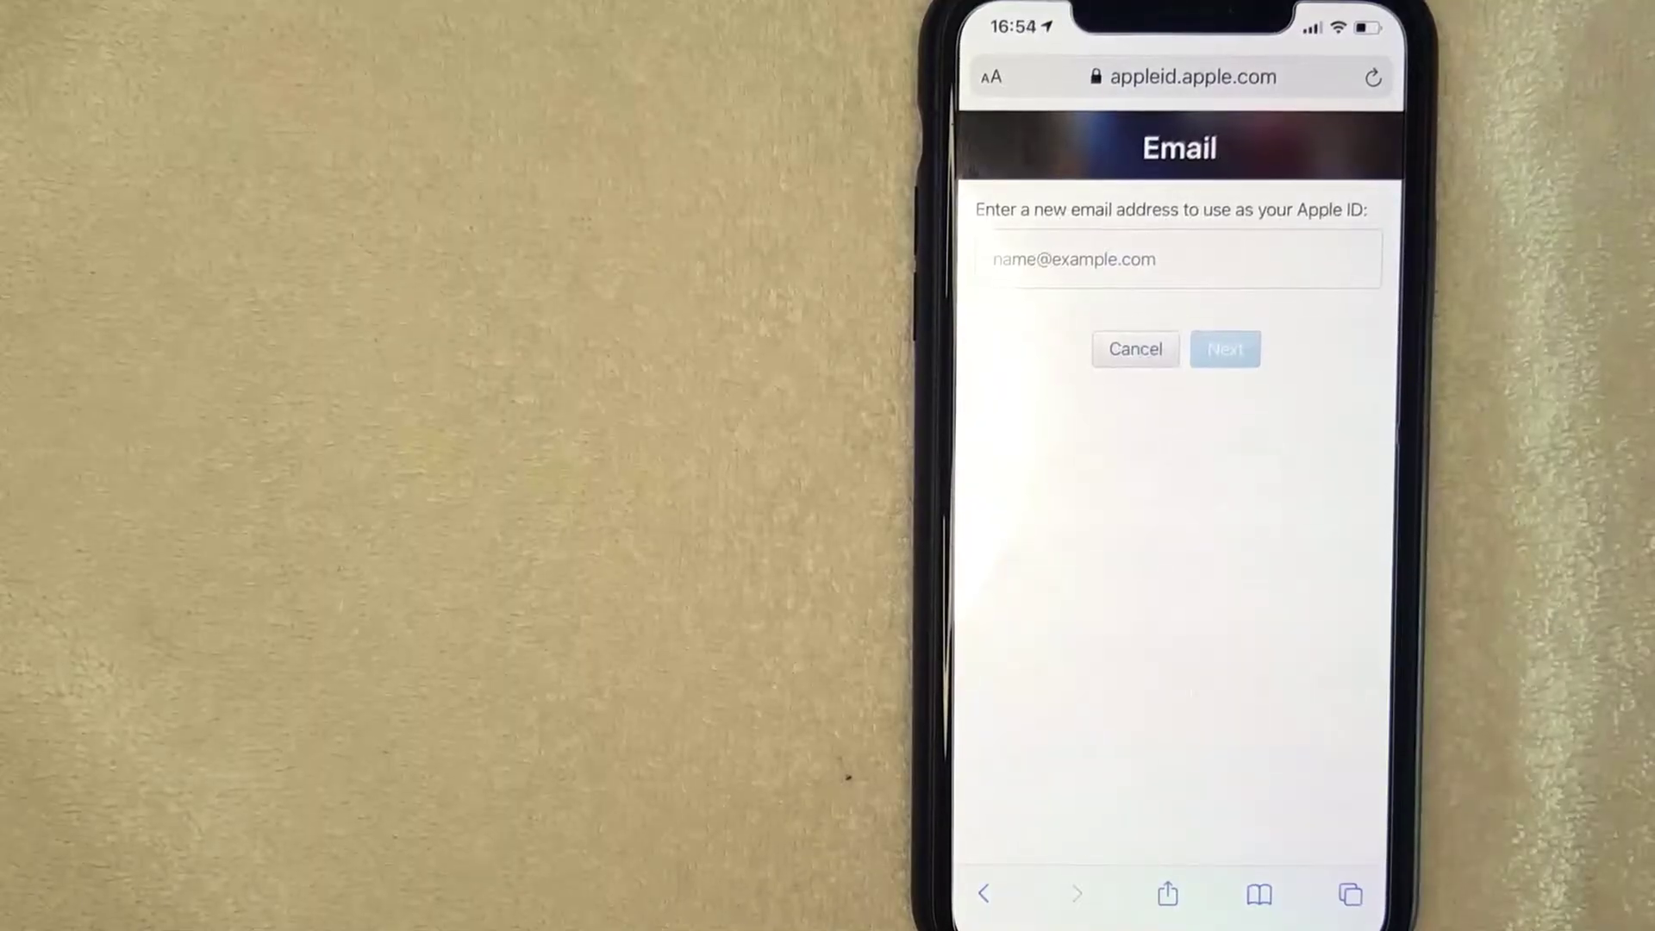